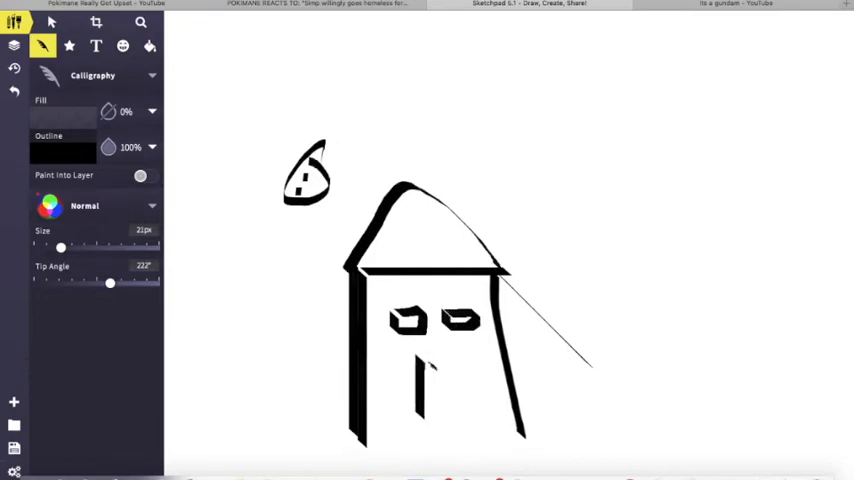
With the Calligraphy brush, draw the box's top edge and handwrite 'Subscribe' inside it.
{"action": "left_click_drag", "start_coordinate": [650, 310], "coordinate": [760, 410]}
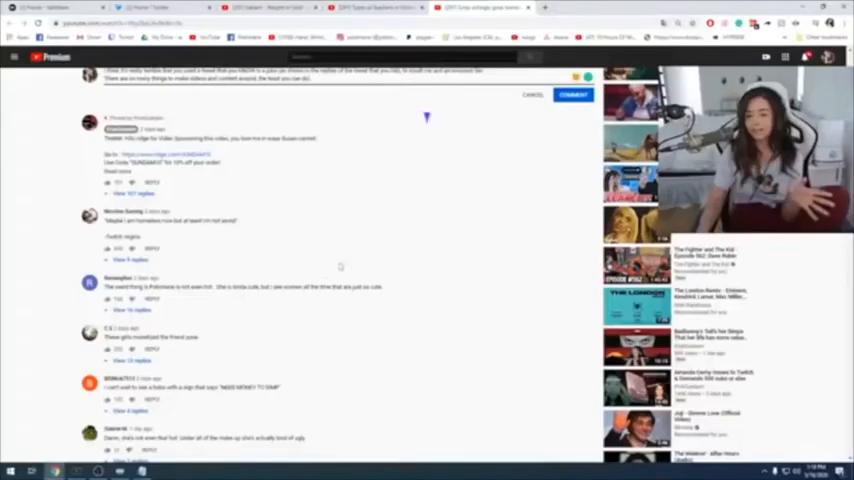
{"action": "scroll", "scroll_direction": "up", "scroll_amount": 3}
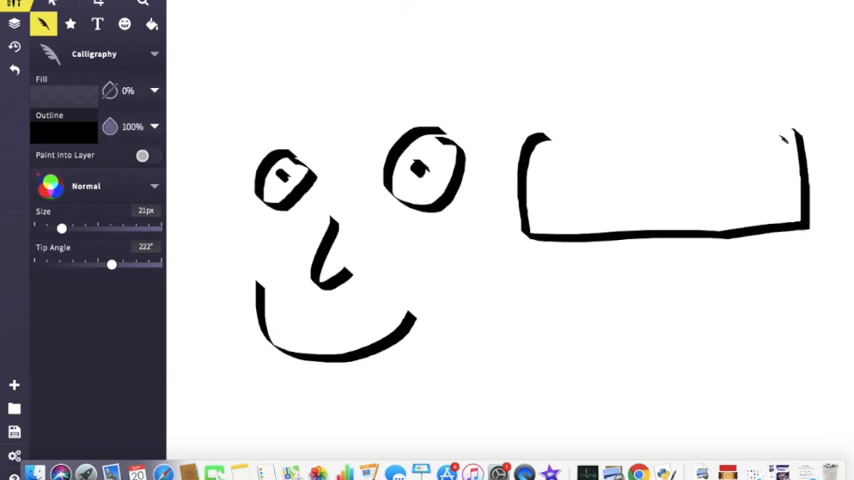
{"action": "left_click_drag", "start_coordinate": [535, 195], "coordinate": [630, 195]}
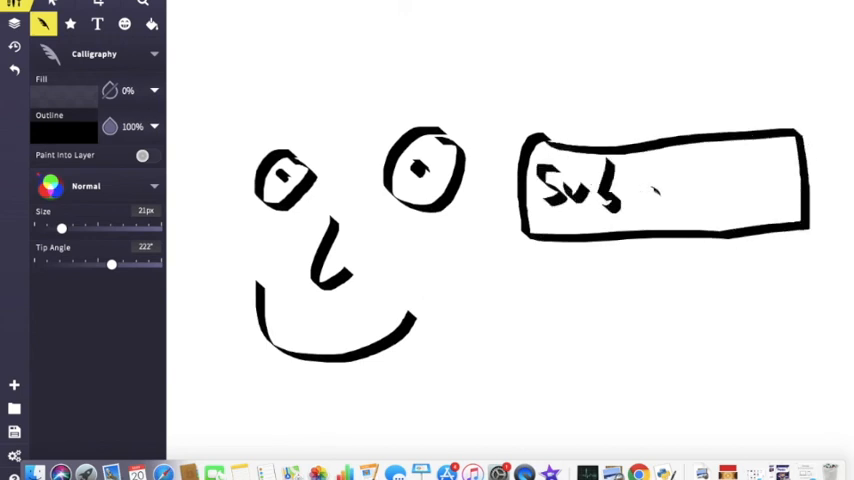
{"action": "left_click_drag", "start_coordinate": [640, 190], "coordinate": [770, 210]}
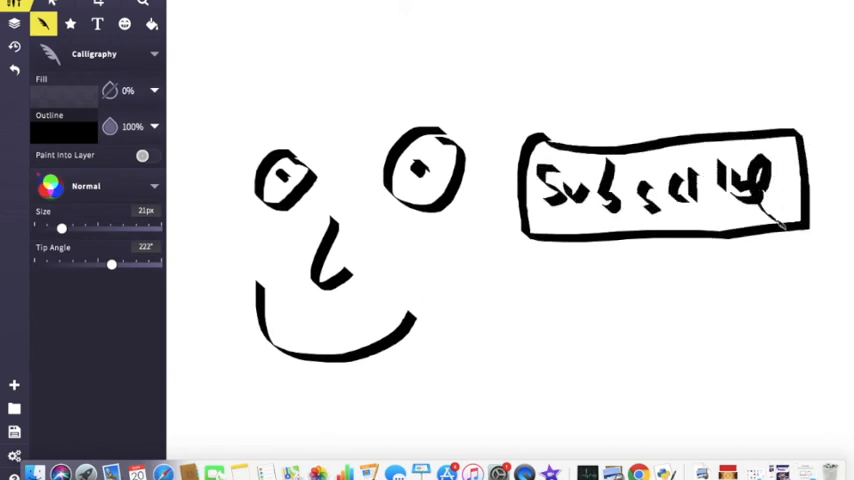